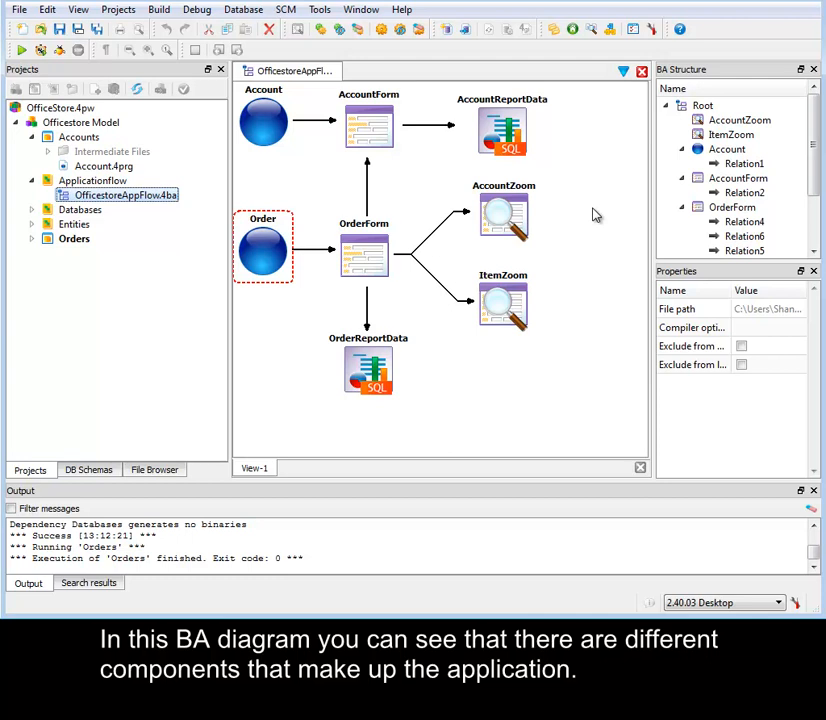
Inspect the diagram's Order program, OrderForm, AccountZoom, AccountReportData components and their relations
click(264, 120)
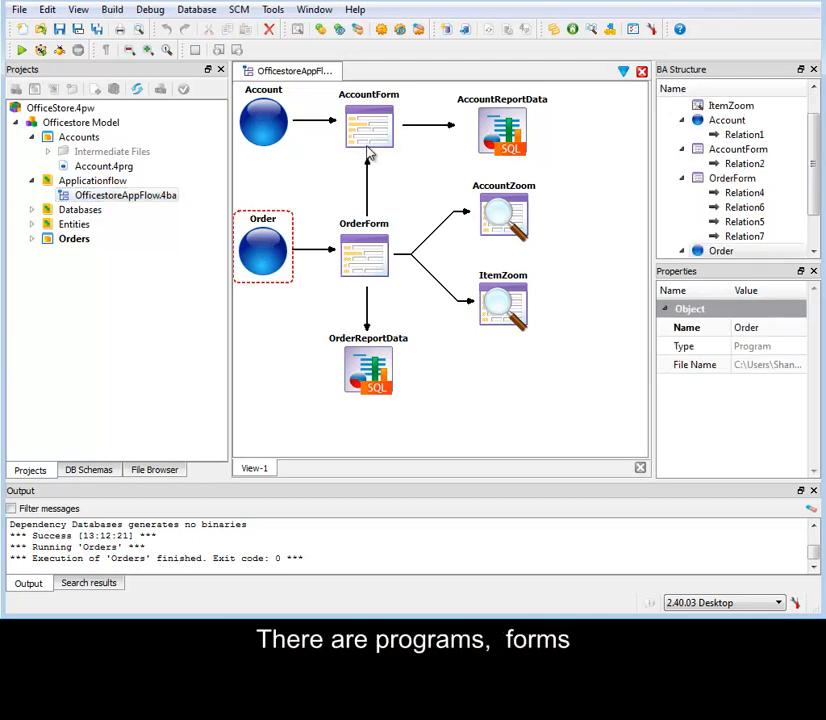
click(364, 252)
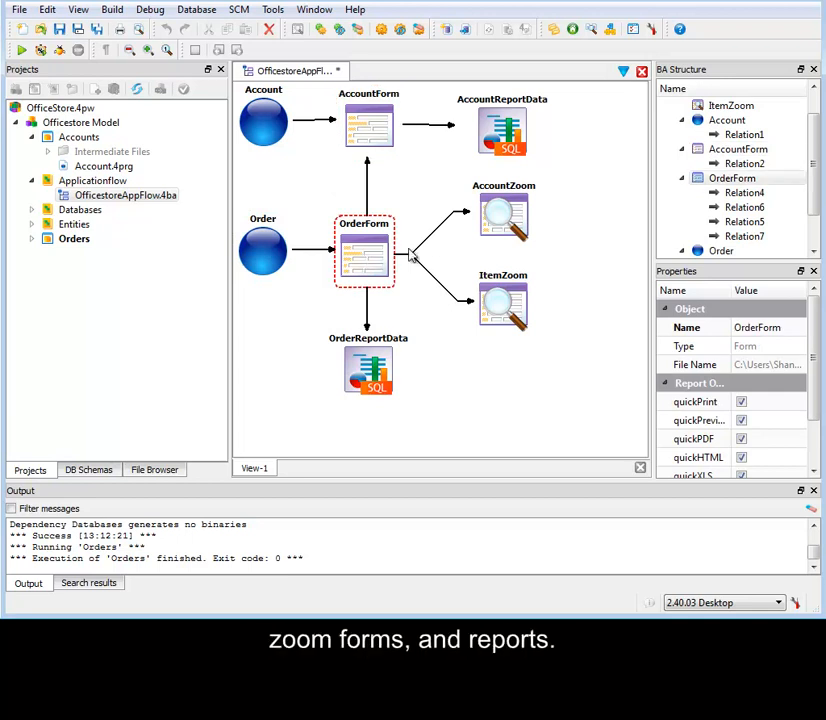
click(504, 212)
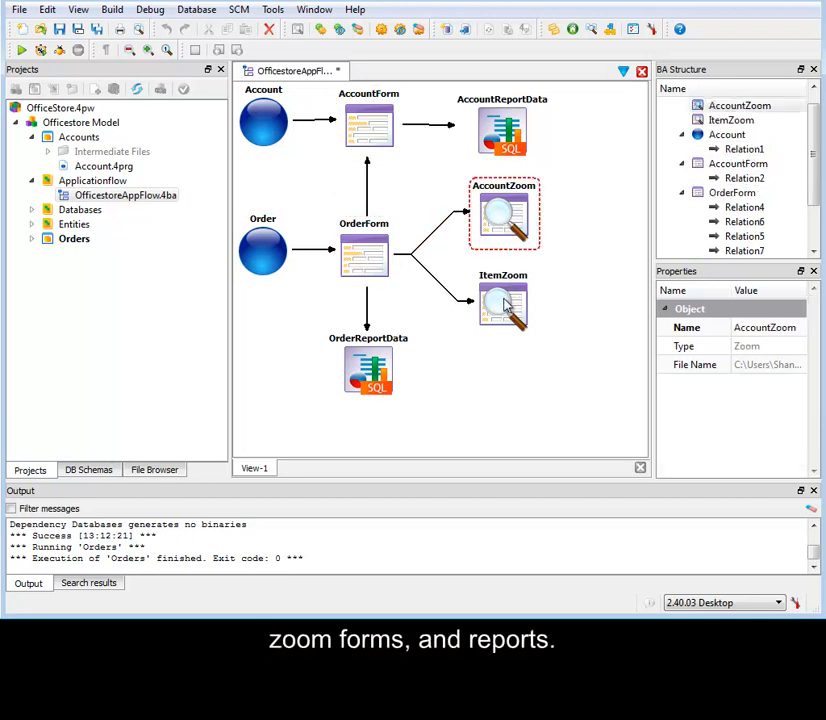
click(502, 128)
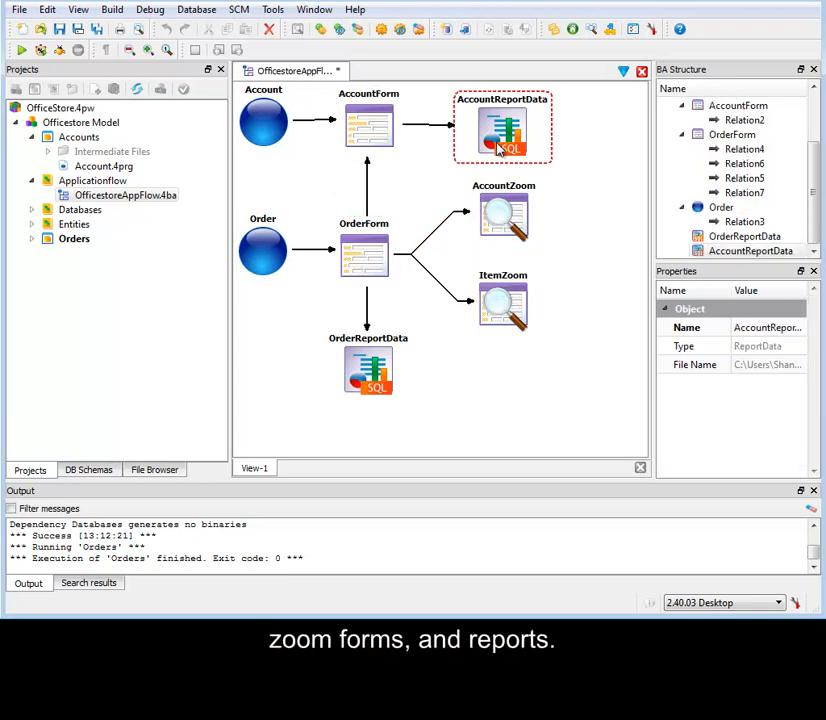
click(434, 240)
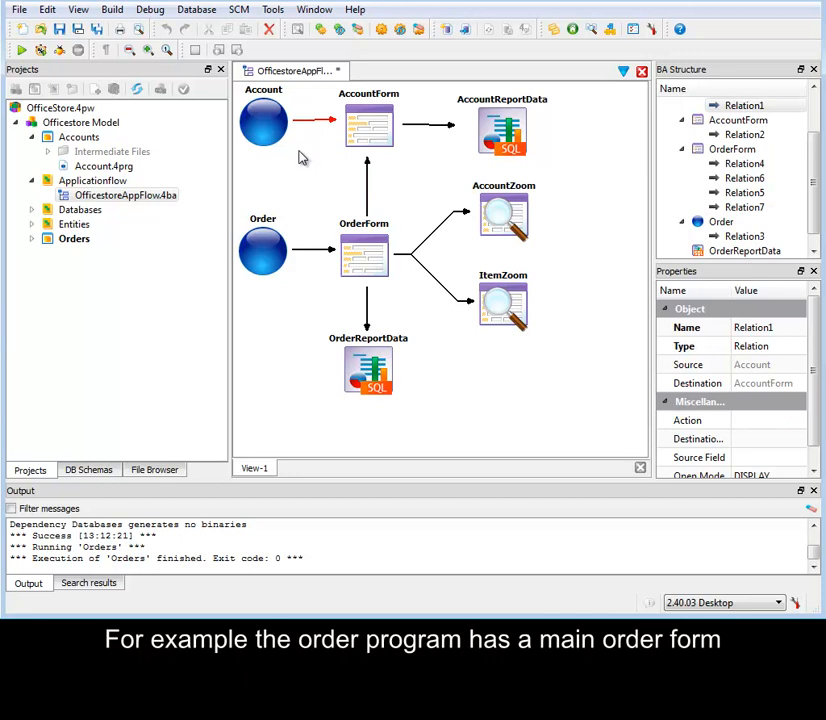
click(426, 232)
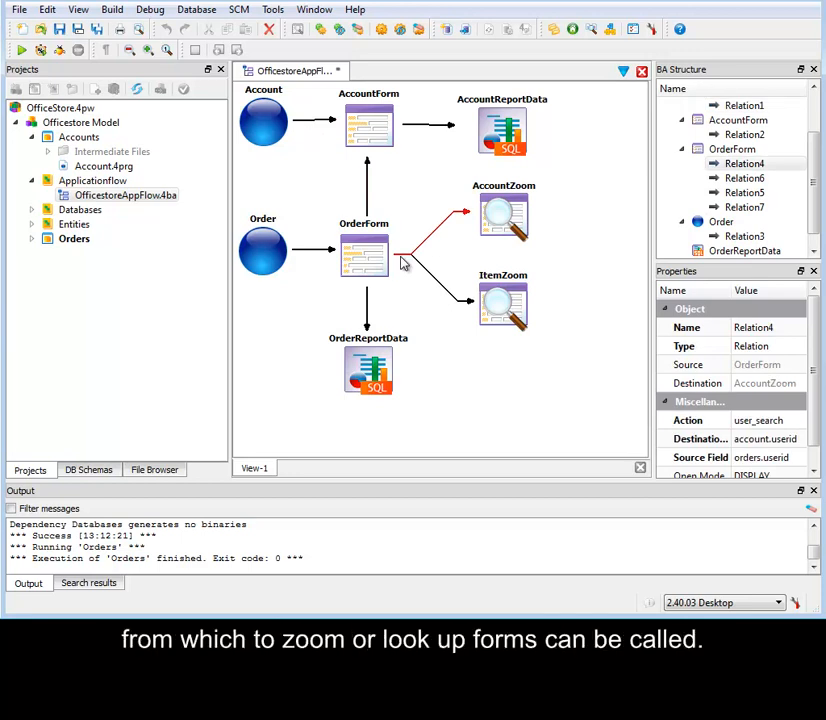
mouse_move(430, 272)
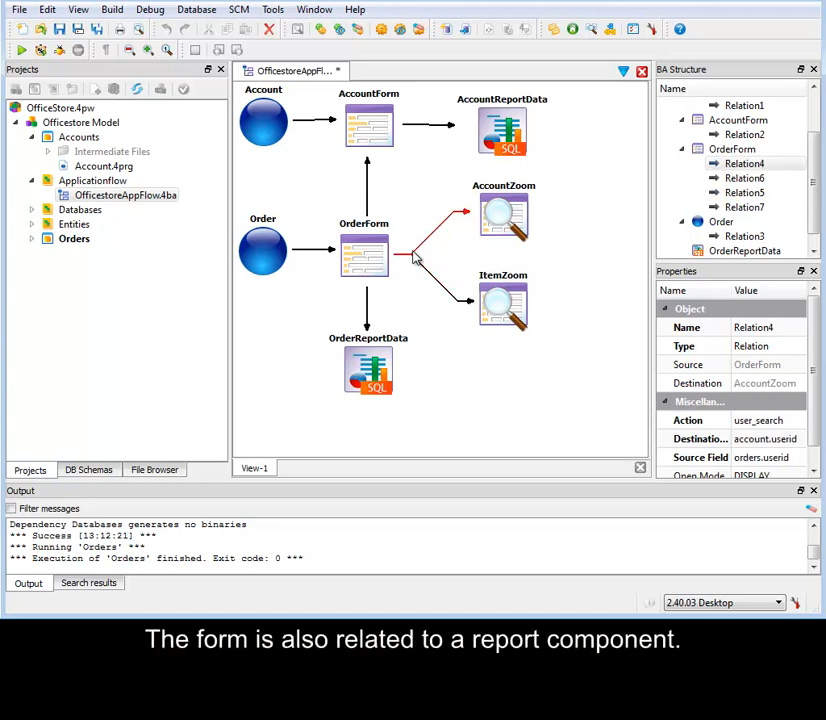
click(364, 252)
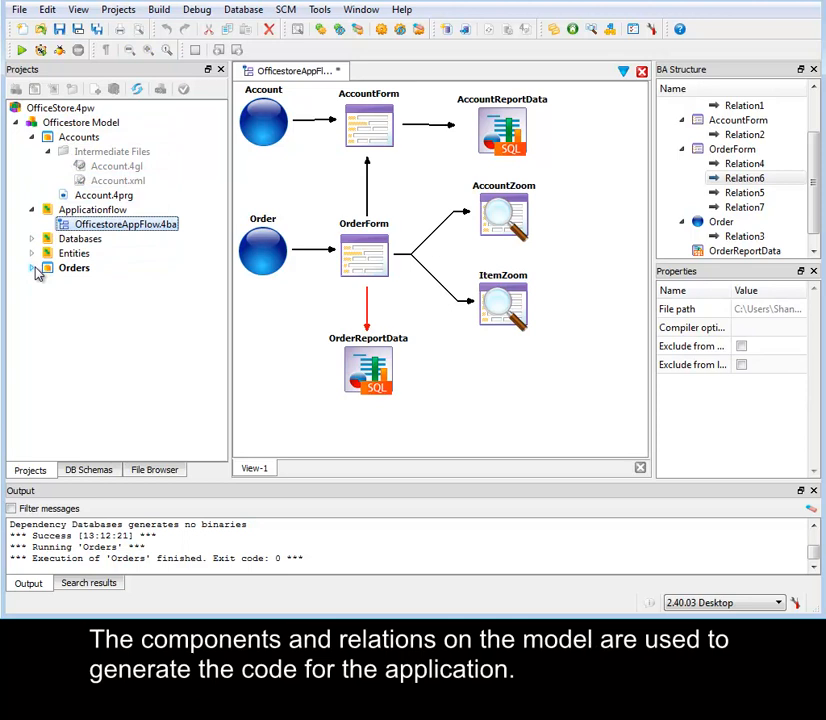
Expand the Orders files in the Projects tree and start Build Program on the Order node
click(32, 268)
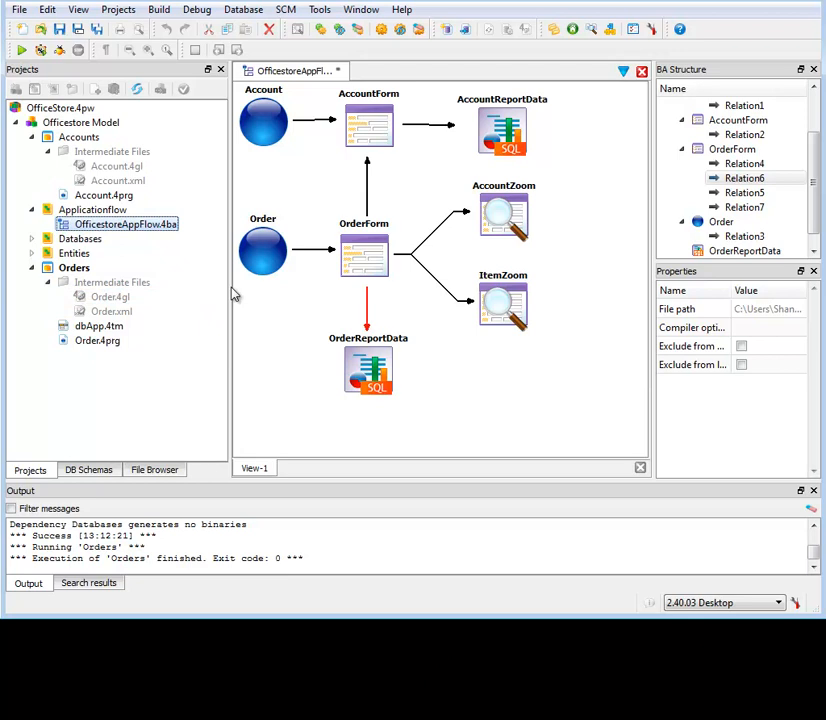
right_click(264, 250)
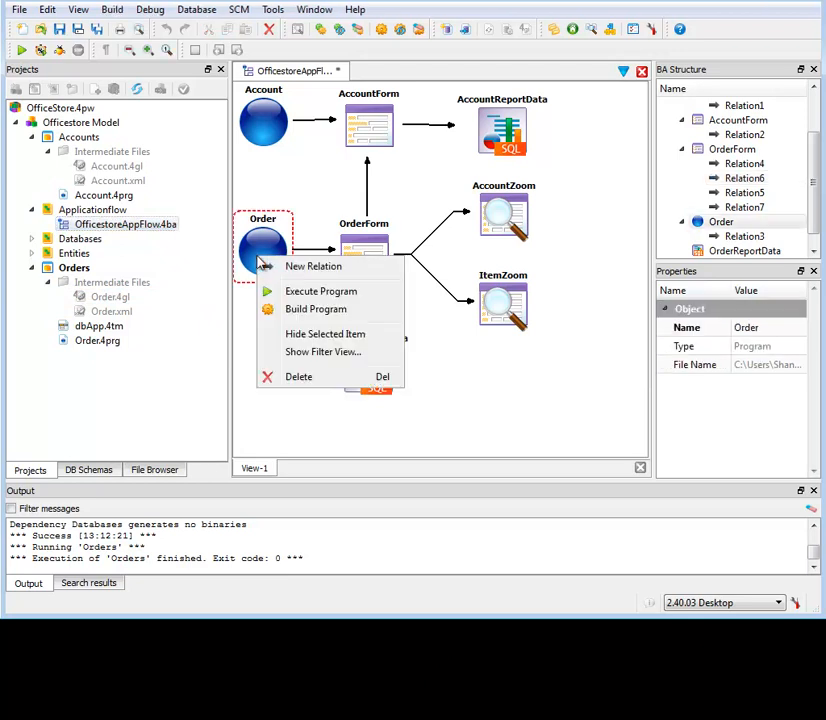
mouse_move(88, 262)
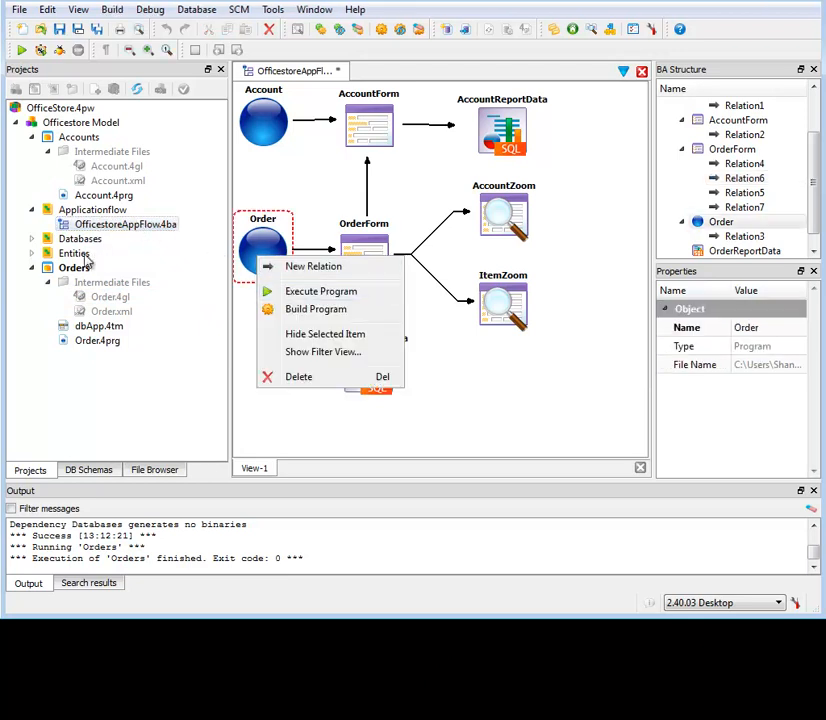
right_click(72, 268)
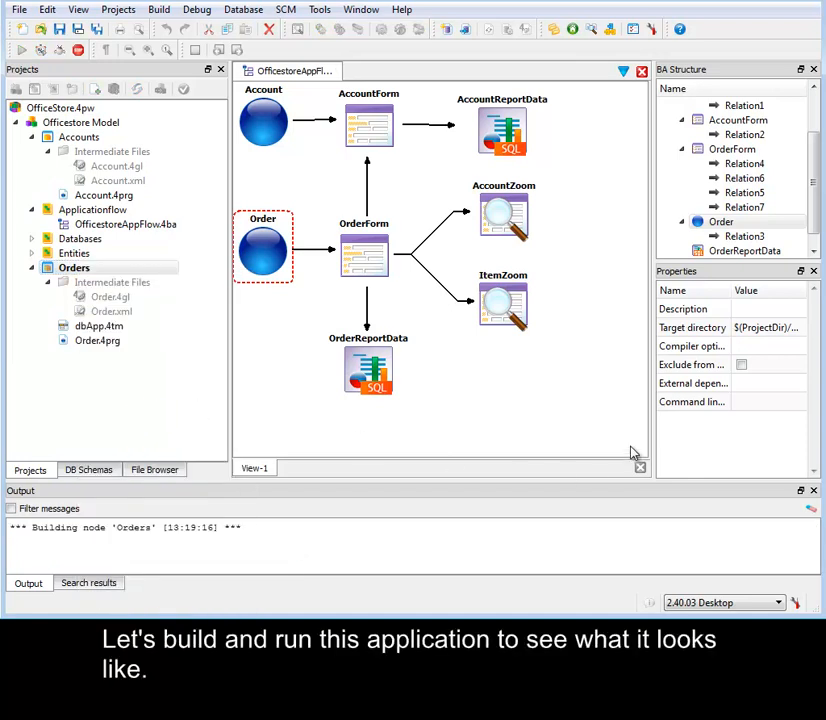
Run the generated Orders application and browse its records, credit card and billing details
click(20, 50)
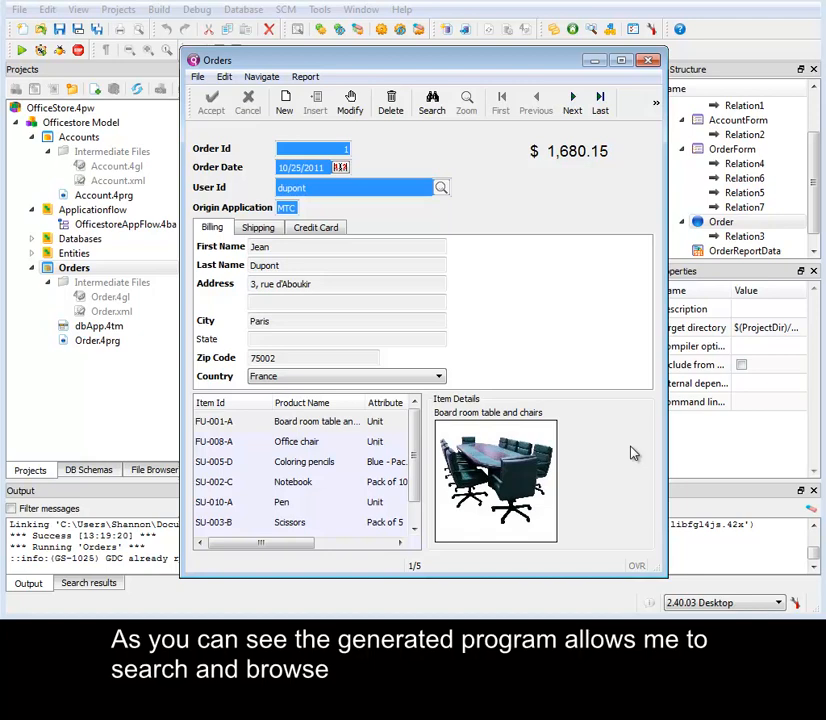
mouse_move(614, 420)
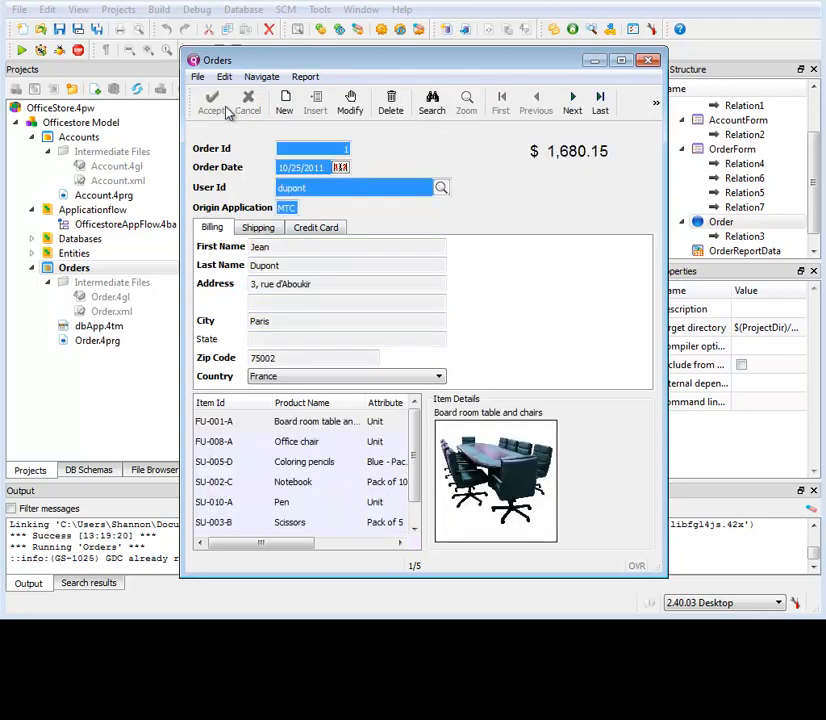
click(572, 104)
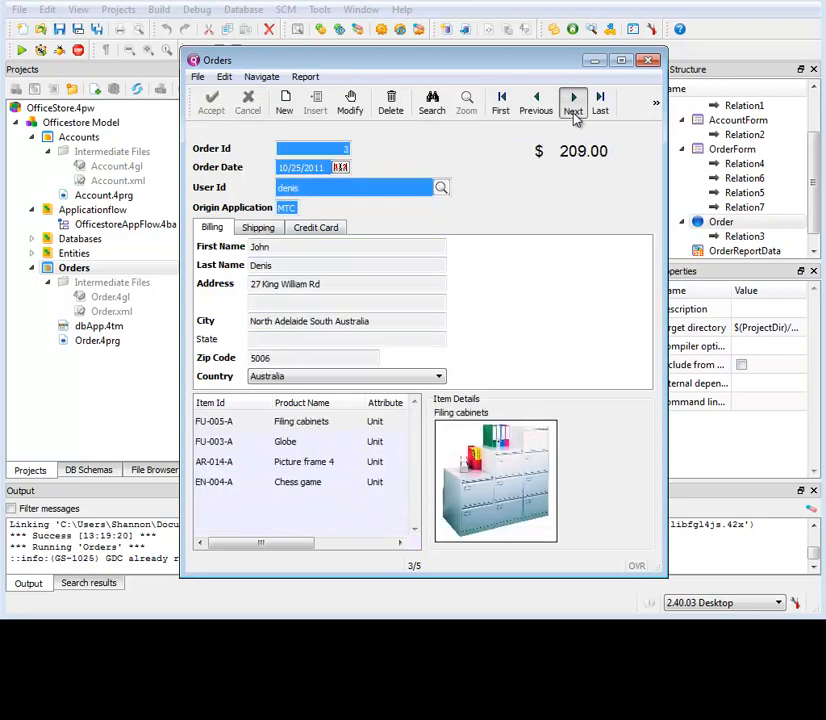
click(572, 104)
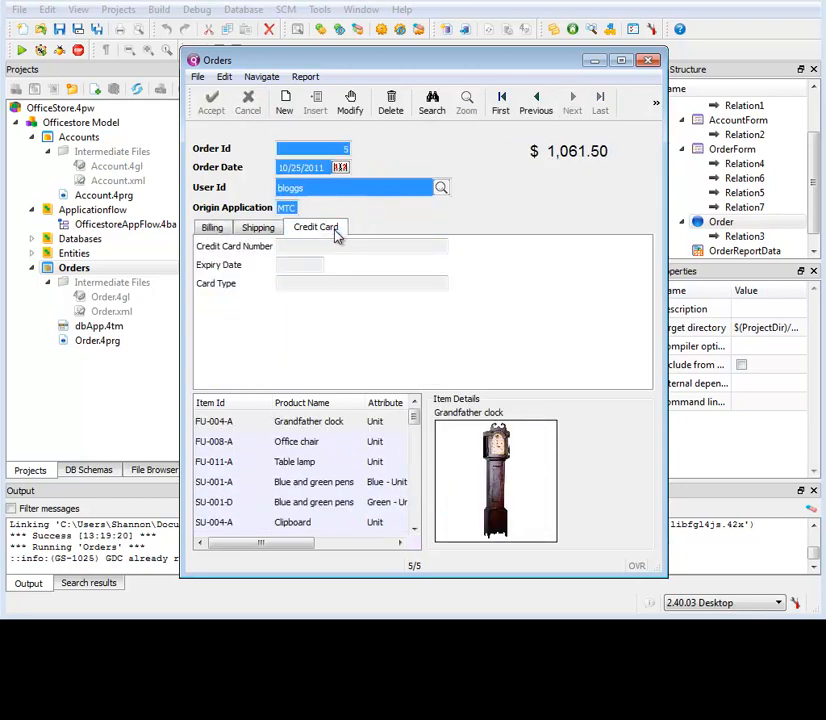
click(212, 228)
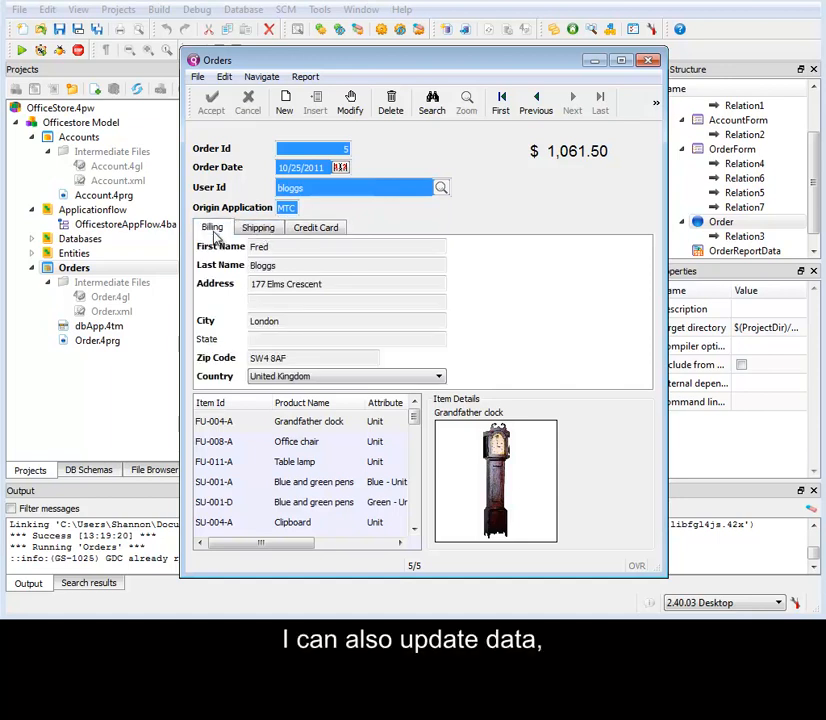
click(536, 104)
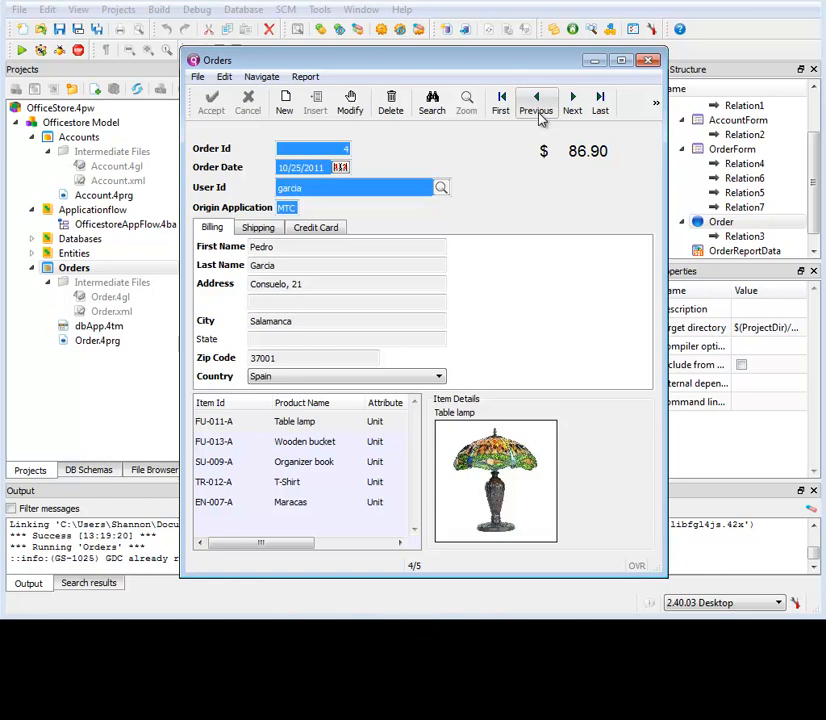
Modify the current order's user field, then start and save a new order entry
click(536, 104)
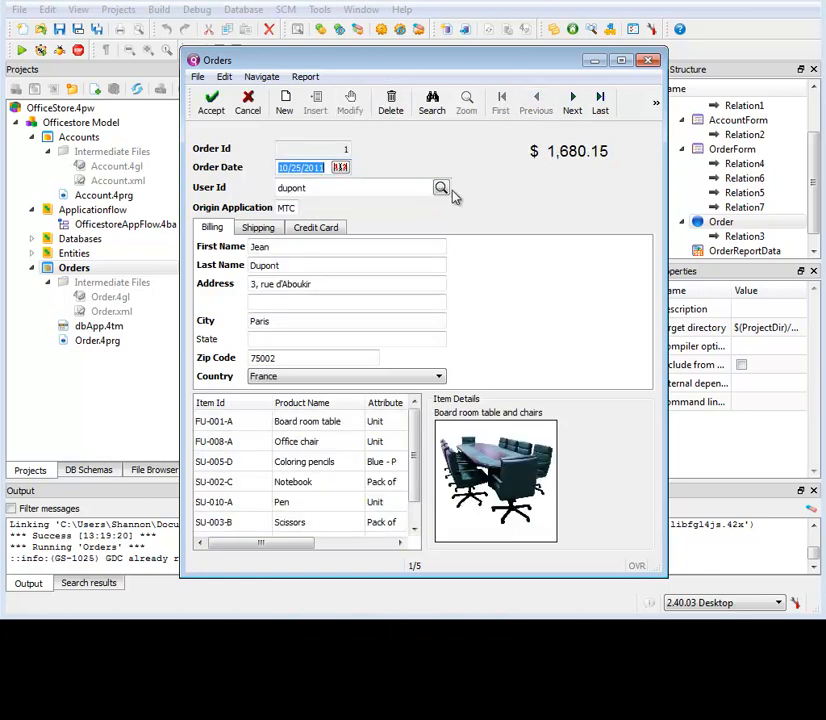
click(440, 188)
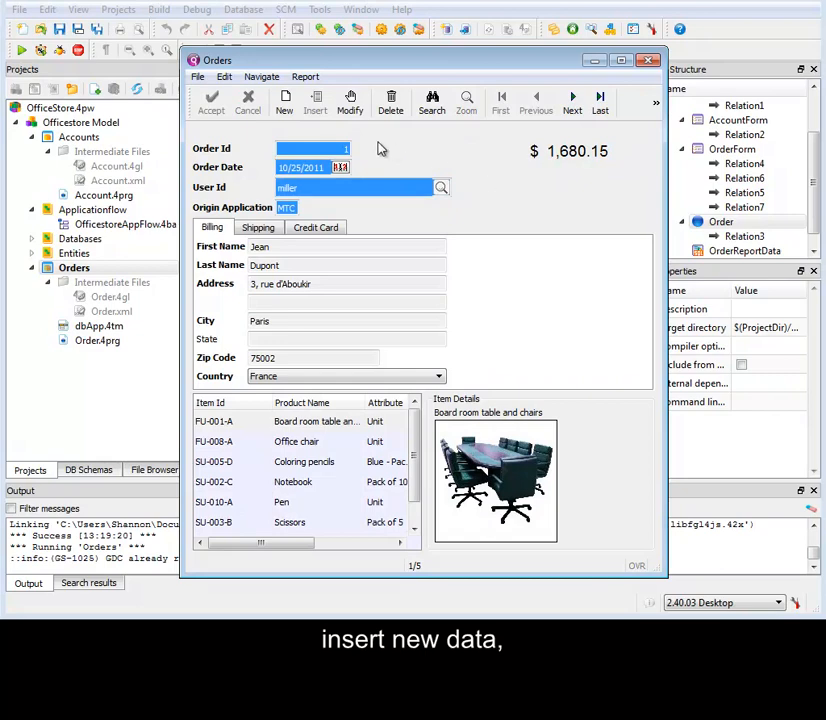
click(284, 104)
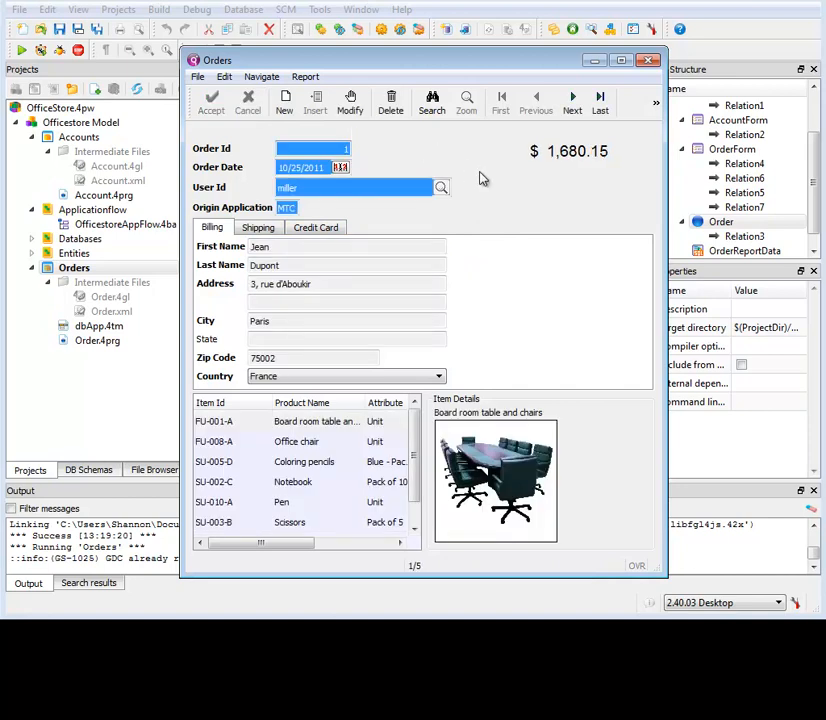
click(390, 104)
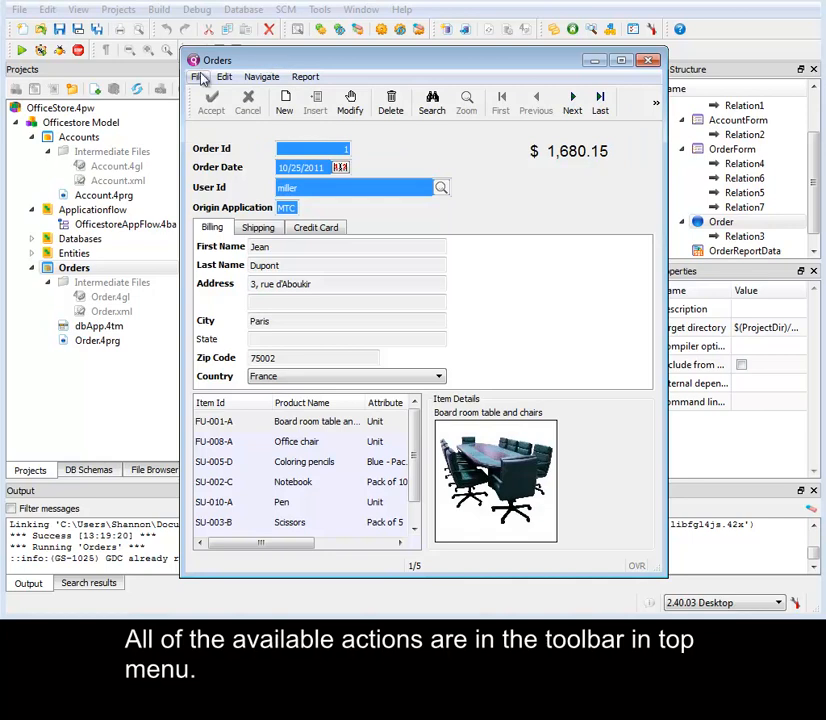
click(260, 76)
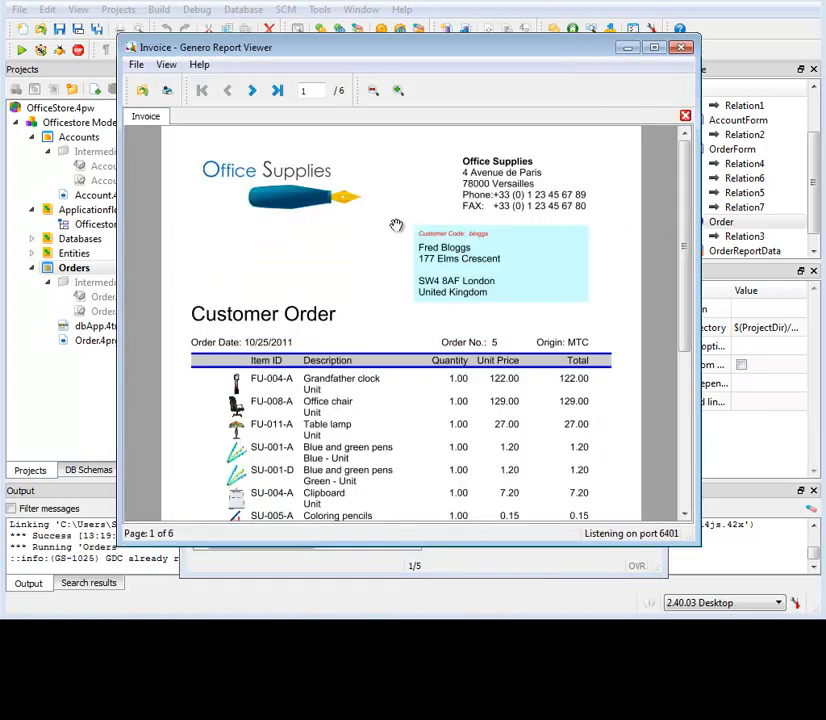
click(252, 90)
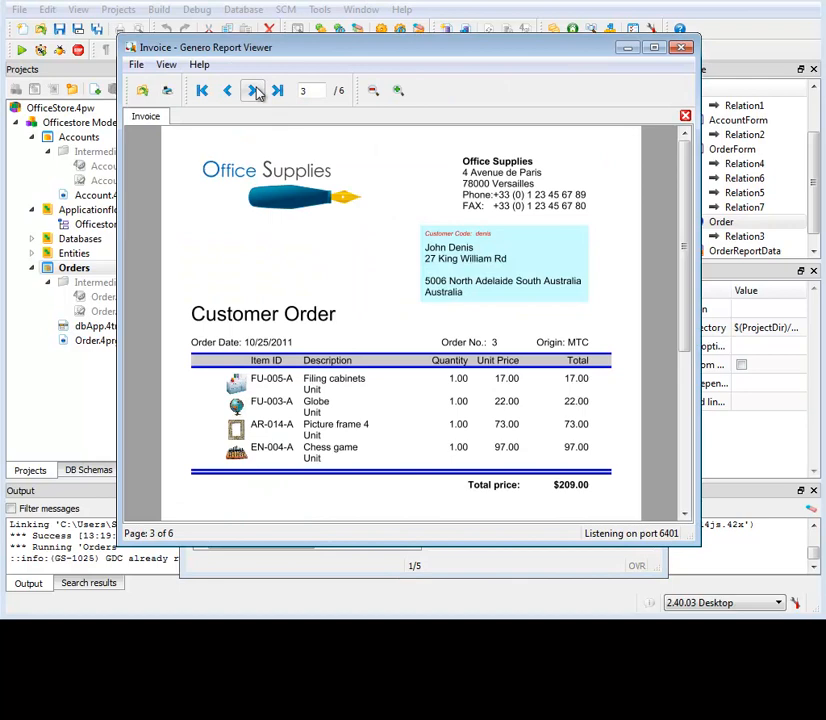
click(252, 90)
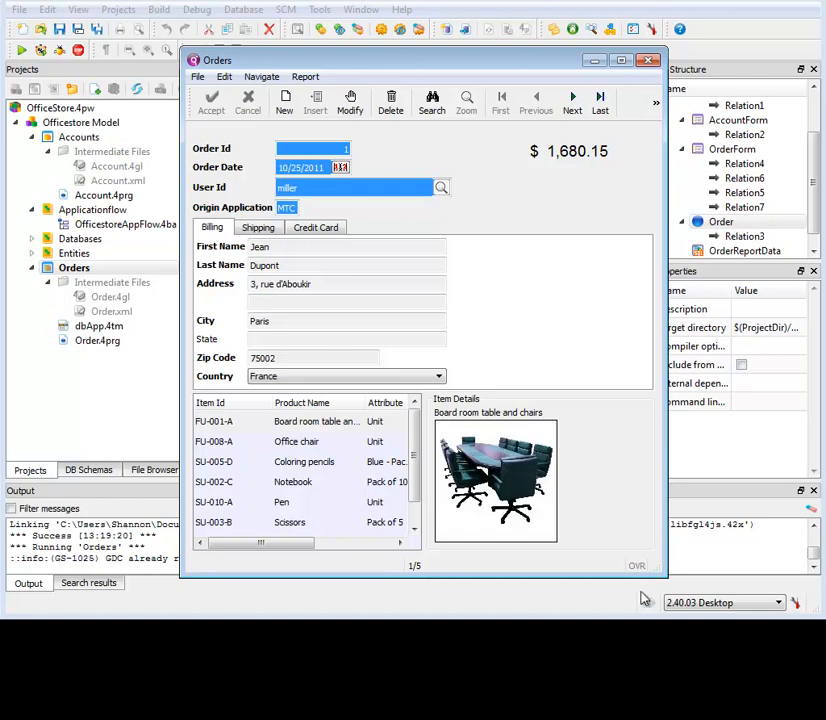
mouse_move(628, 556)
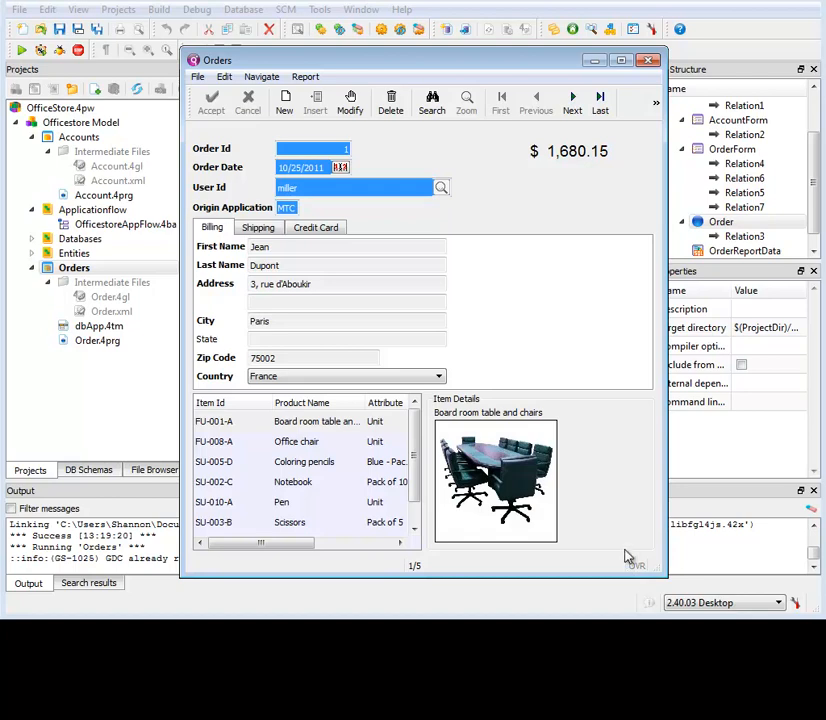
Close the Orders app and show the generated Order.4gl source from Intermediate Files full-window
click(648, 60)
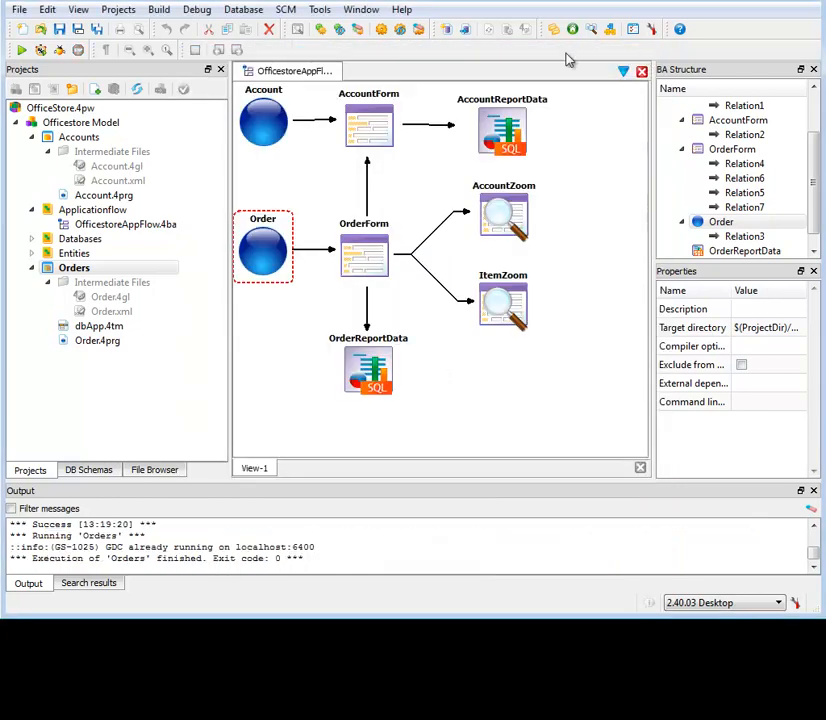
click(110, 296)
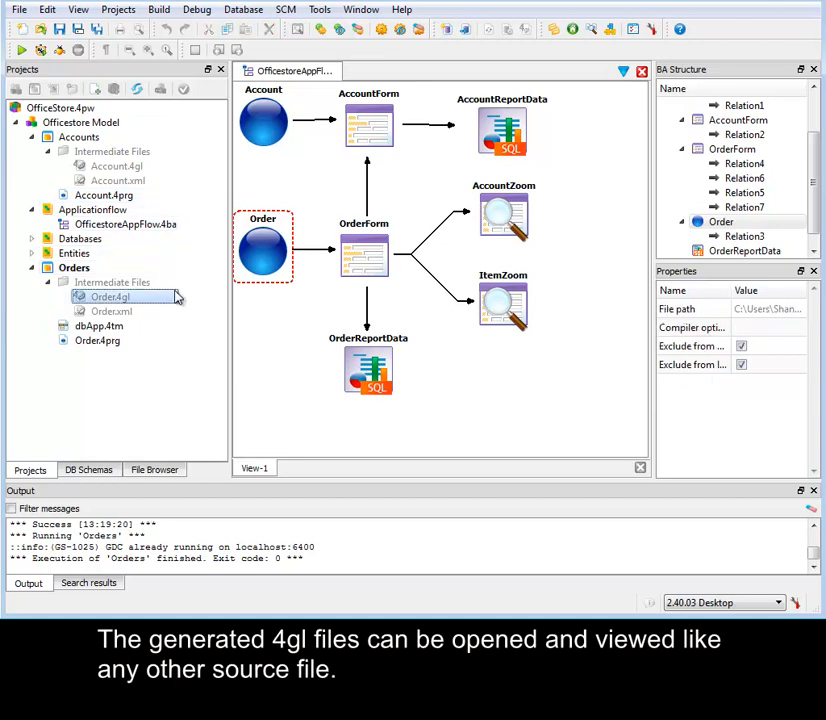
double_click(108, 296)
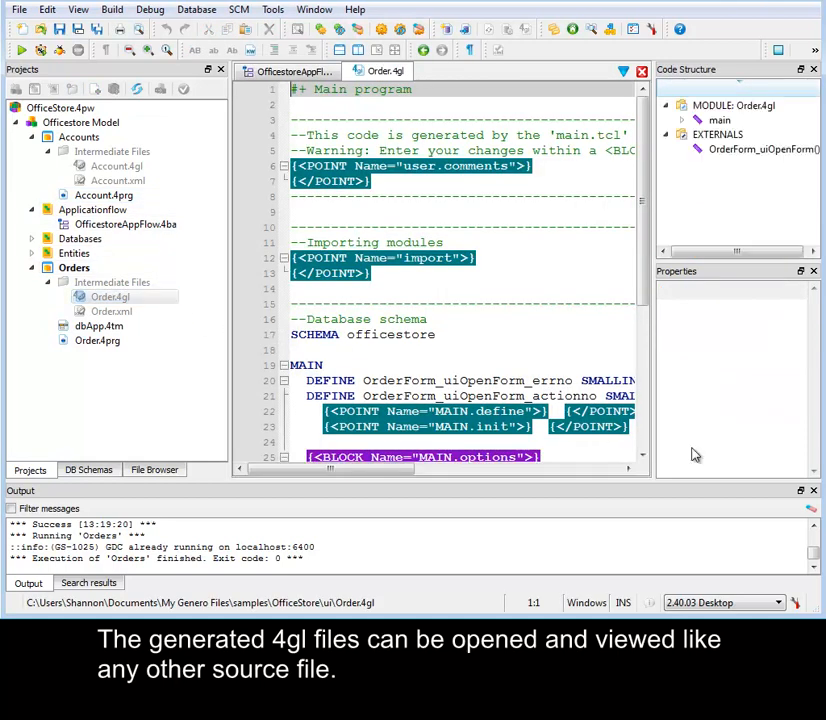
click(314, 8)
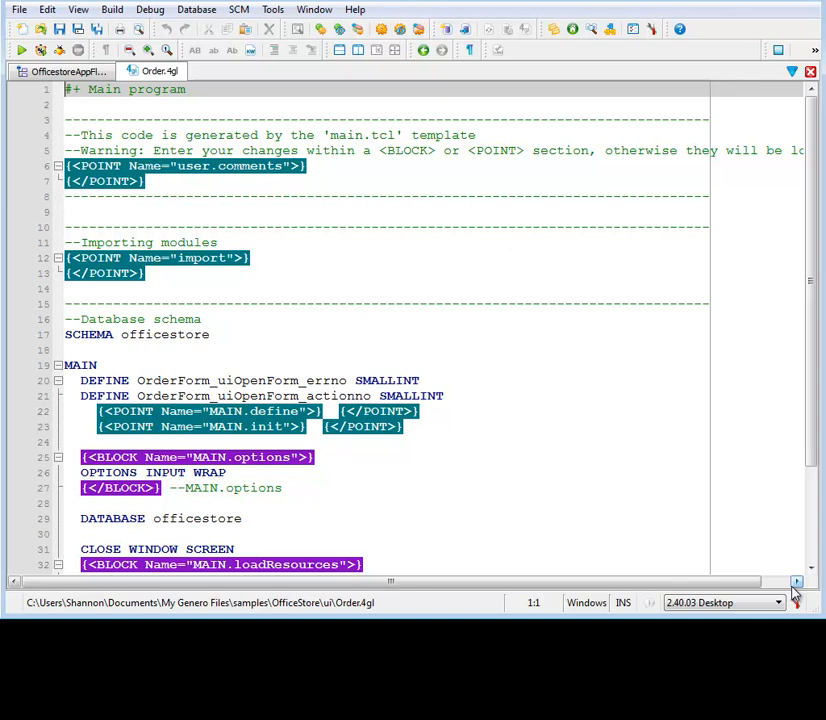
click(82, 364)
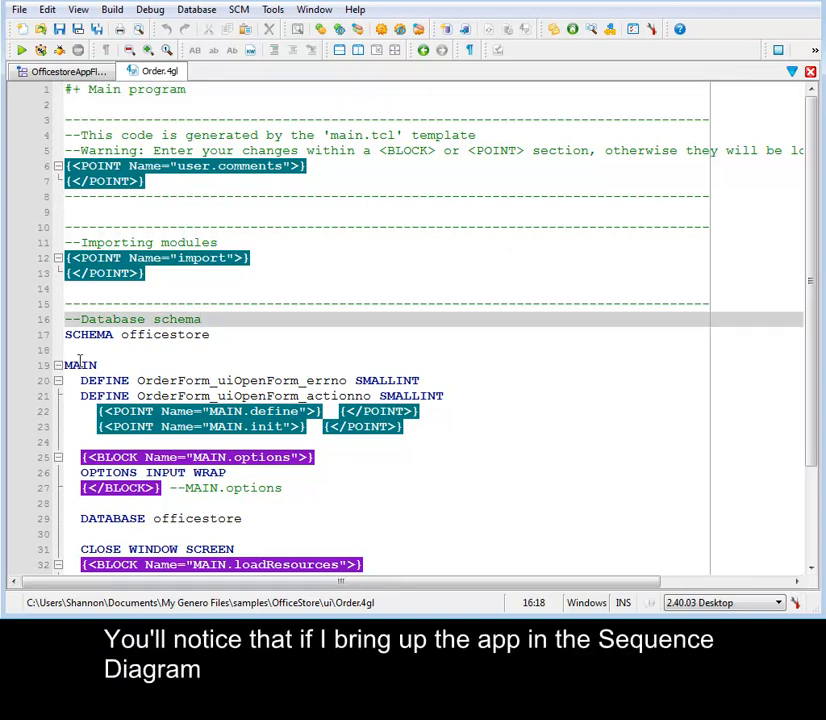
Show the sequence diagram of Order.4gl's MAIN function tracing calls into OrderForm_ui
right_click(82, 364)
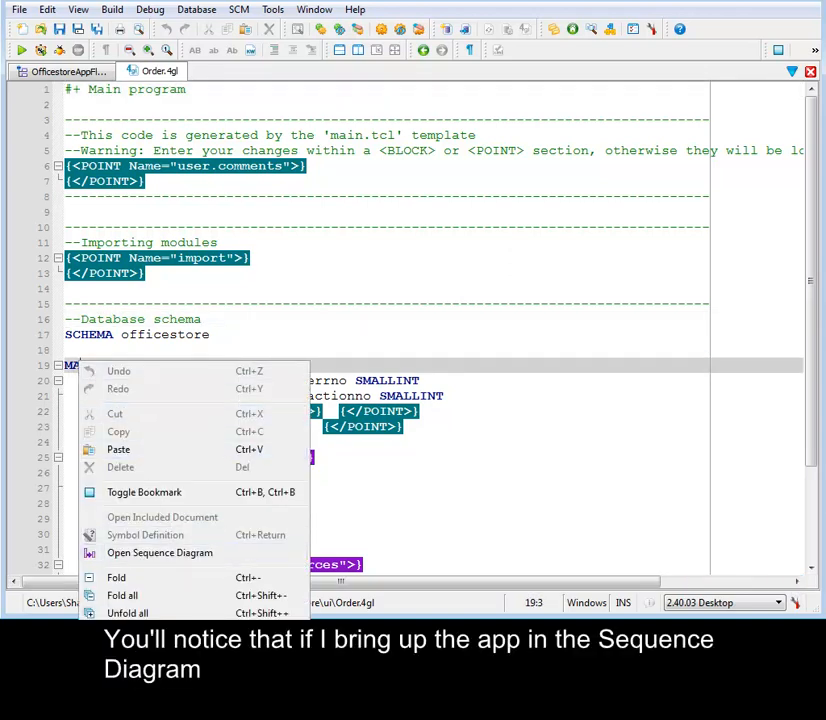
click(160, 552)
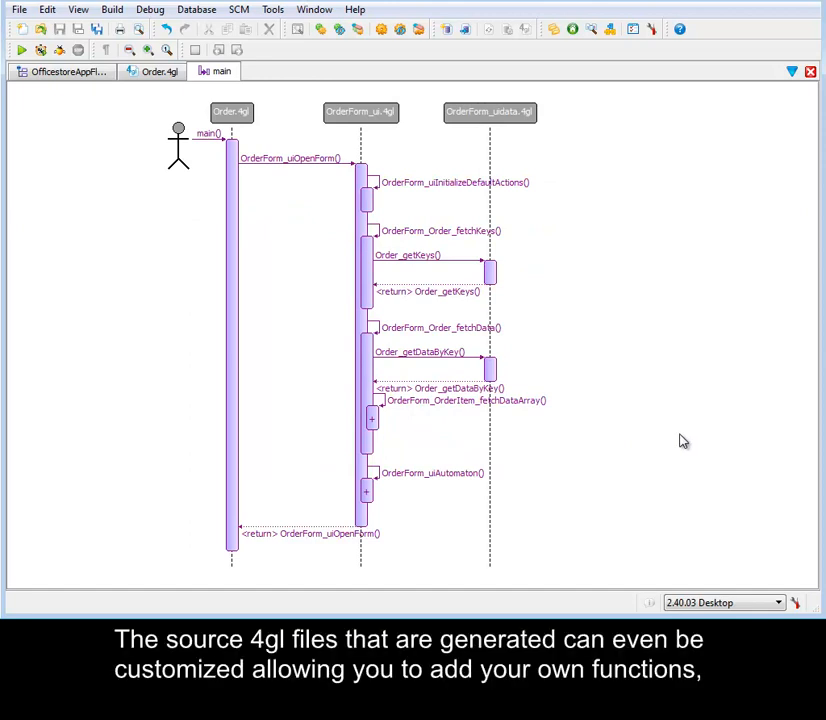
mouse_move(678, 424)
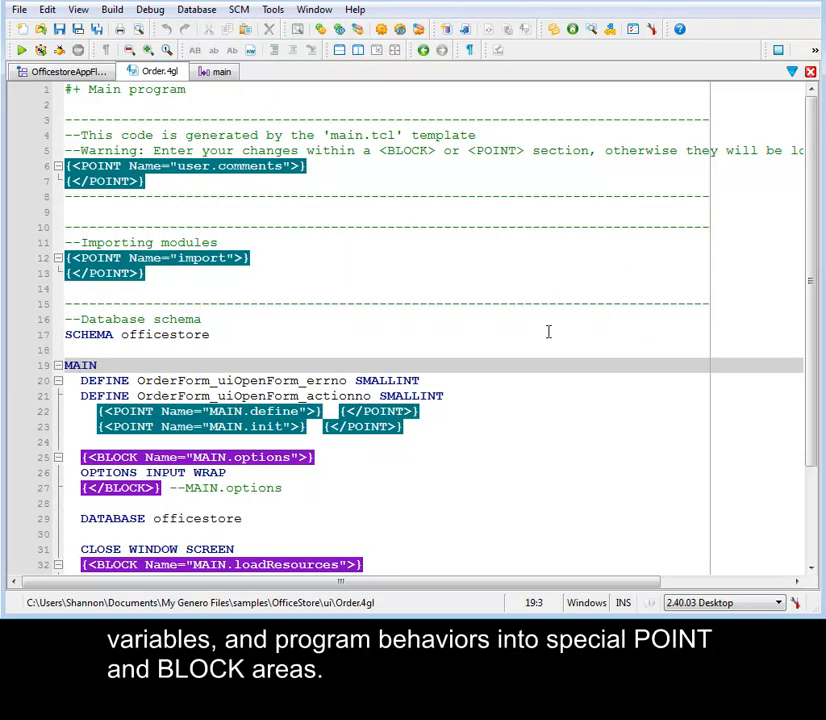
Scroll through the POINT and BLOCK sections, then return to the OfficestoreAppFlow4ba diagram
click(416, 166)
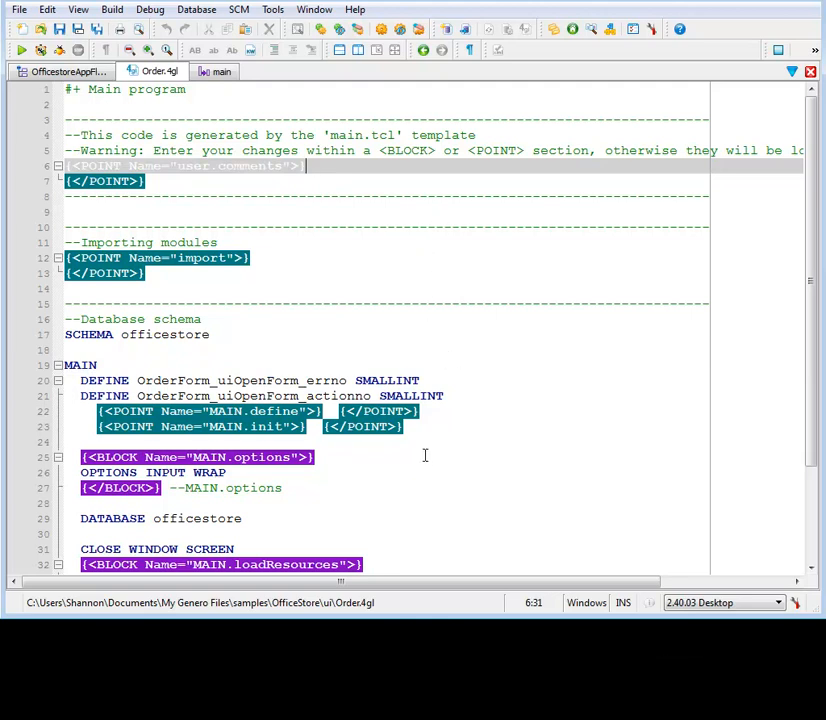
scroll(down, 3)
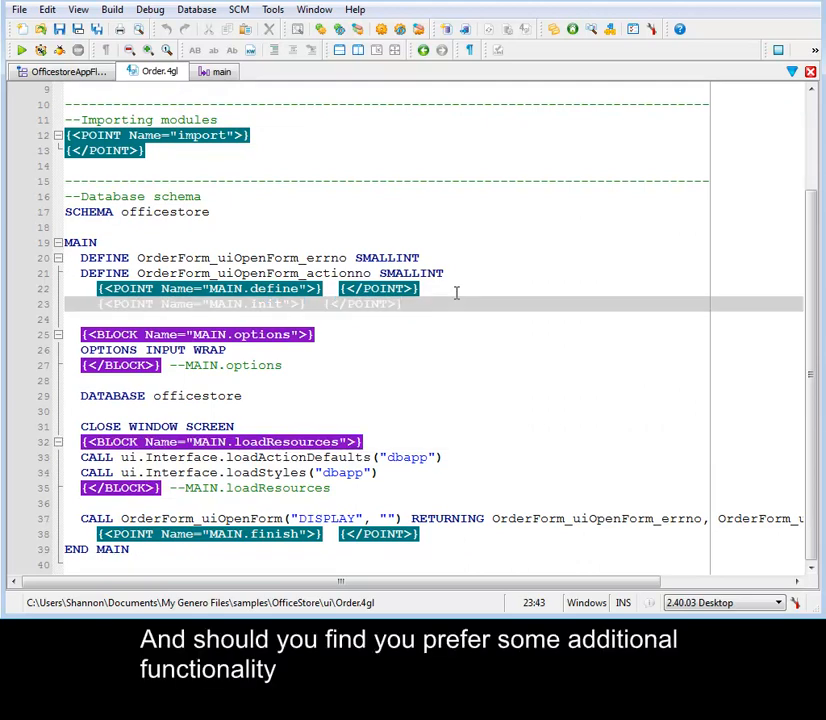
click(62, 72)
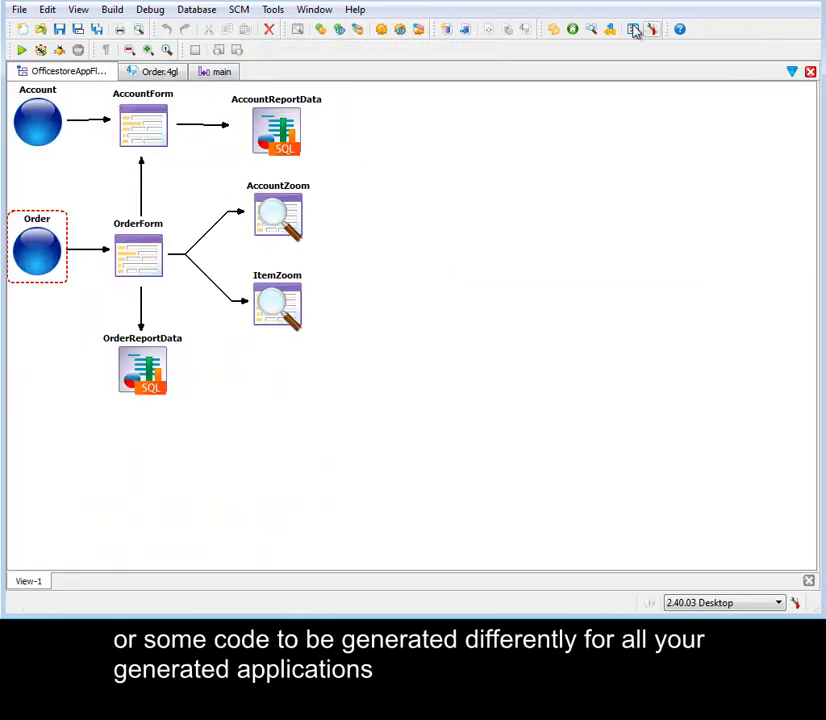
Restore the Document workspace panels and show the Application Generator page in Preferences
click(314, 8)
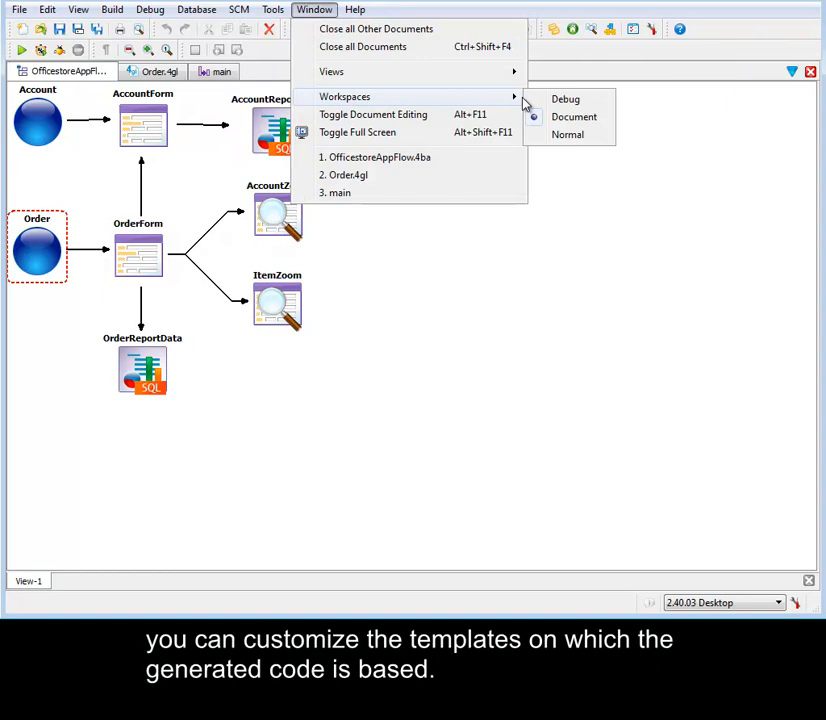
click(568, 134)
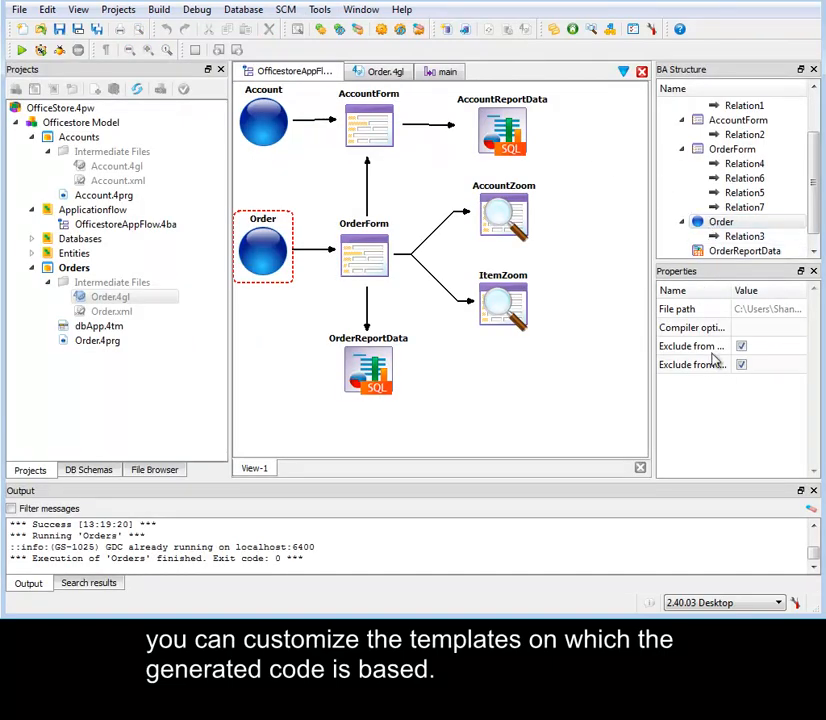
click(272, 8)
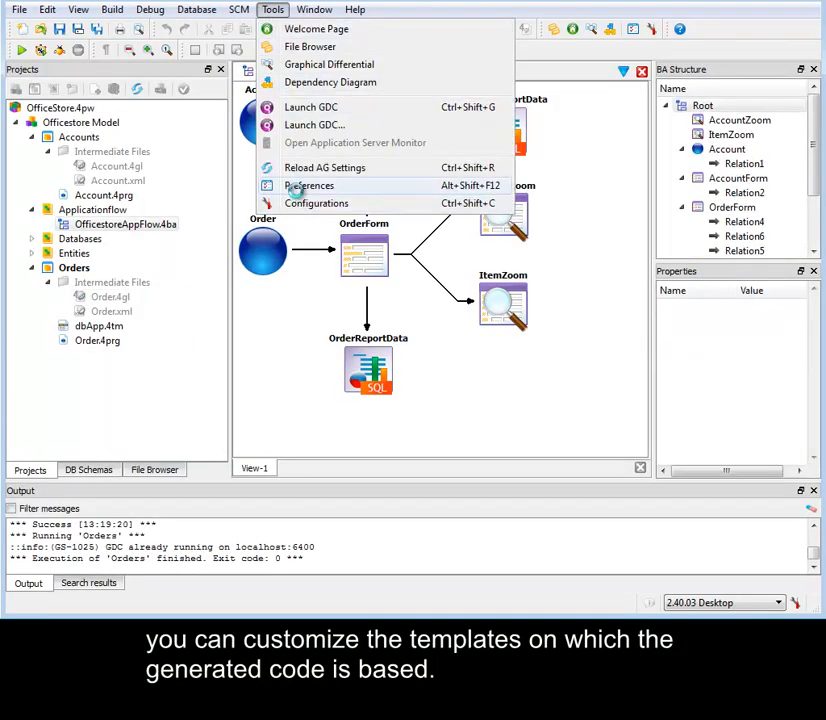
click(312, 186)
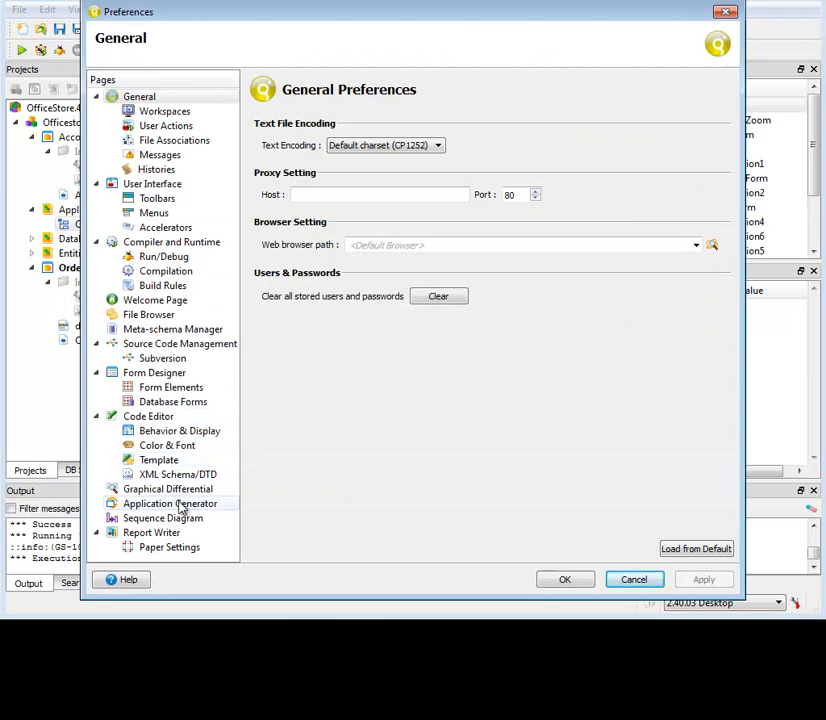
click(170, 504)
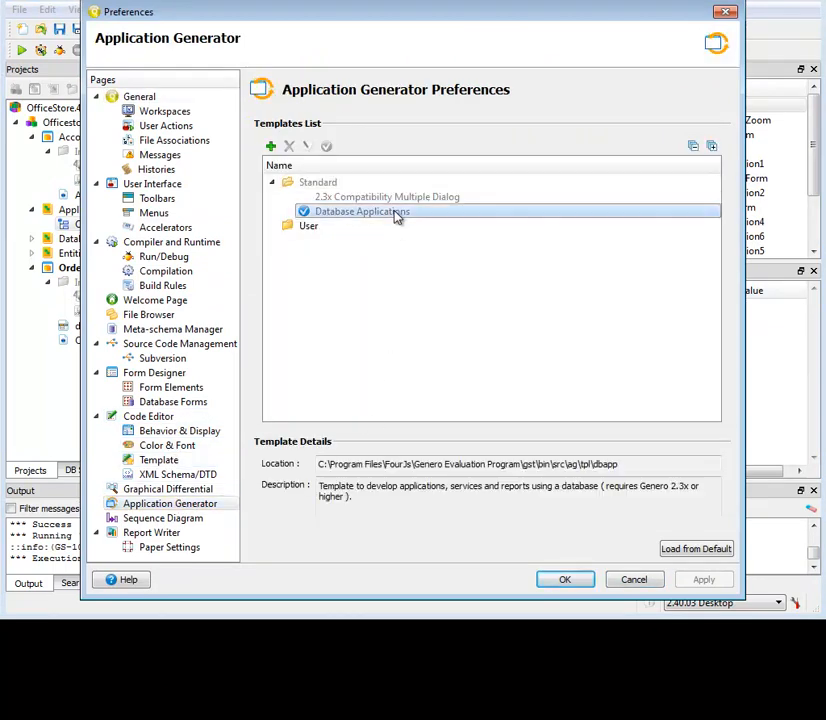